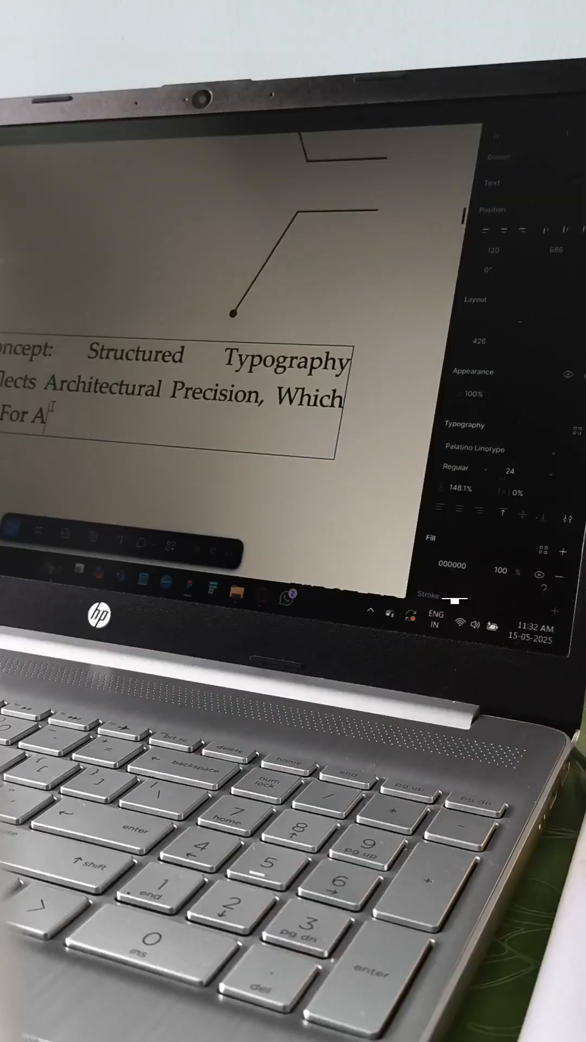
type("Luxury Design Atelier")
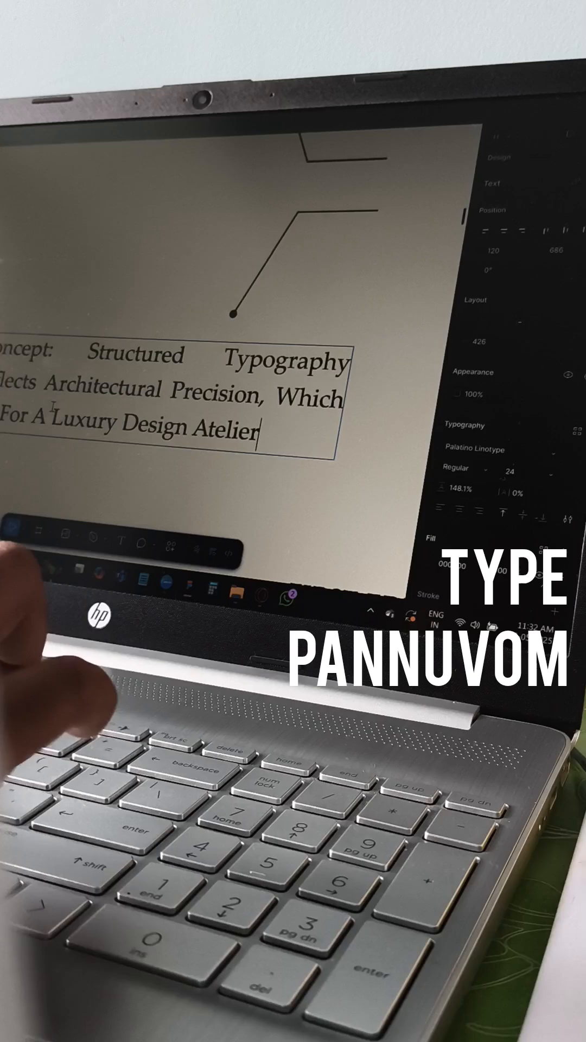